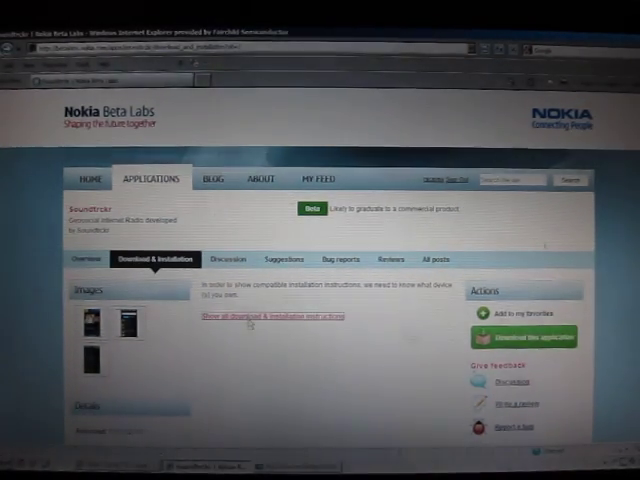
# Show the Soundtrckr installation instructions for all devices and scroll down to the download
pyautogui.click(271, 315)
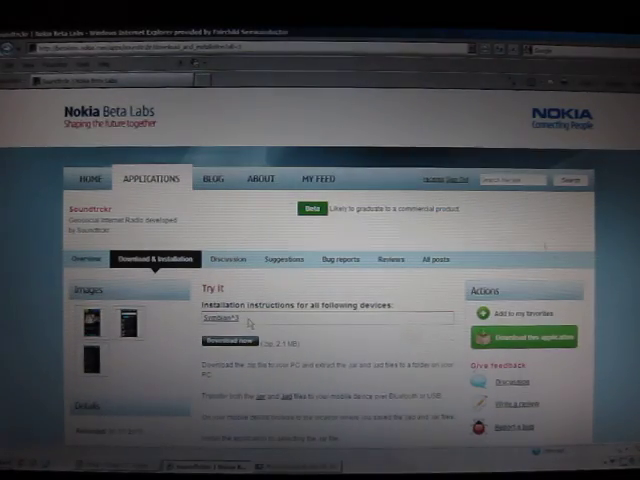
pyautogui.scroll(-3)
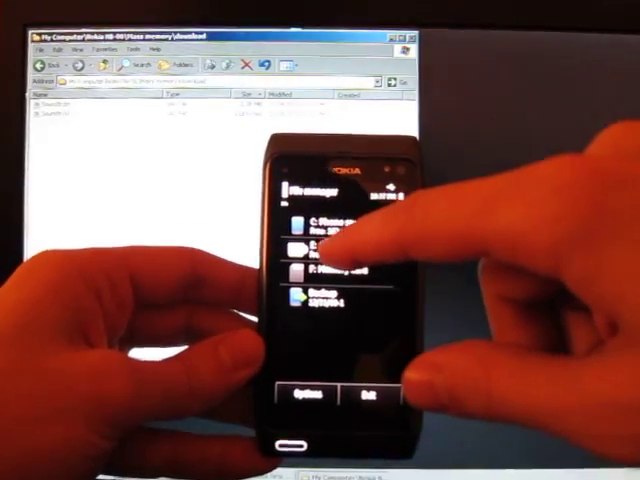
# Open E: Mass memory, then its download folder listing Soundtrckr.jad and Soundtrckr.jar
pyautogui.click(320, 240)
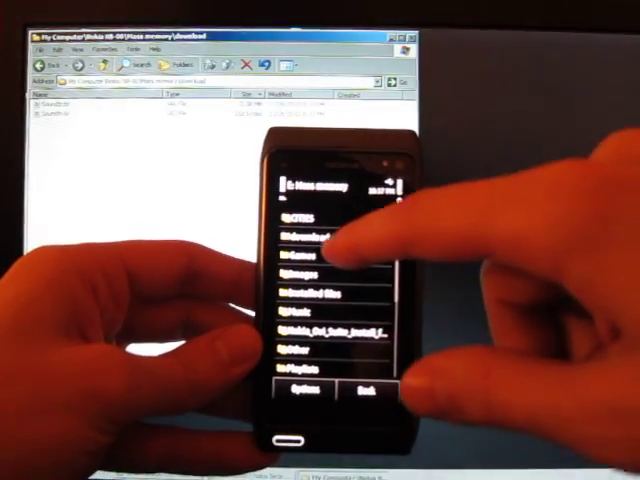
pyautogui.click(320, 235)
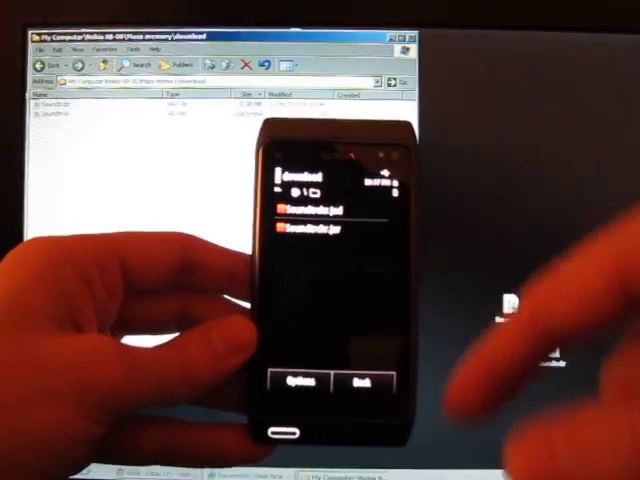